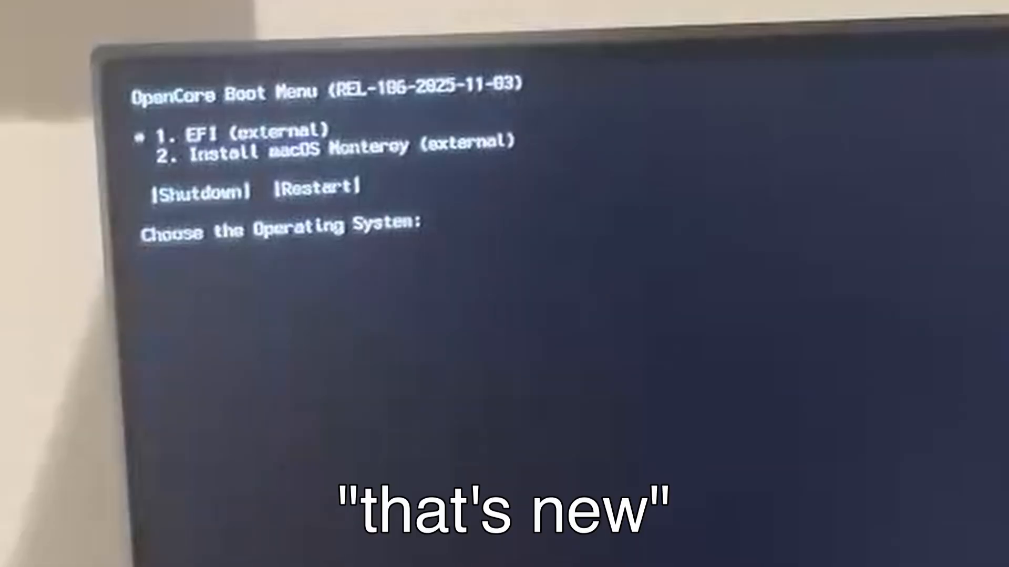
- Select the macOS Monterey entry in the OpenCore picker and boot it
key("down")
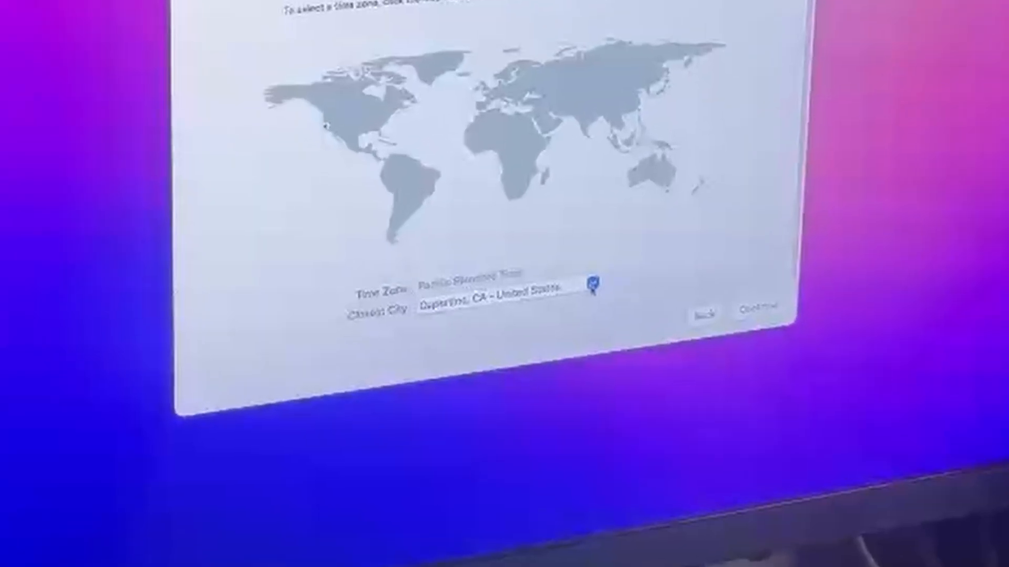
- Keep Cupertino, CA – United States as the closest city and continue past Time Zone
left_click(754, 312)
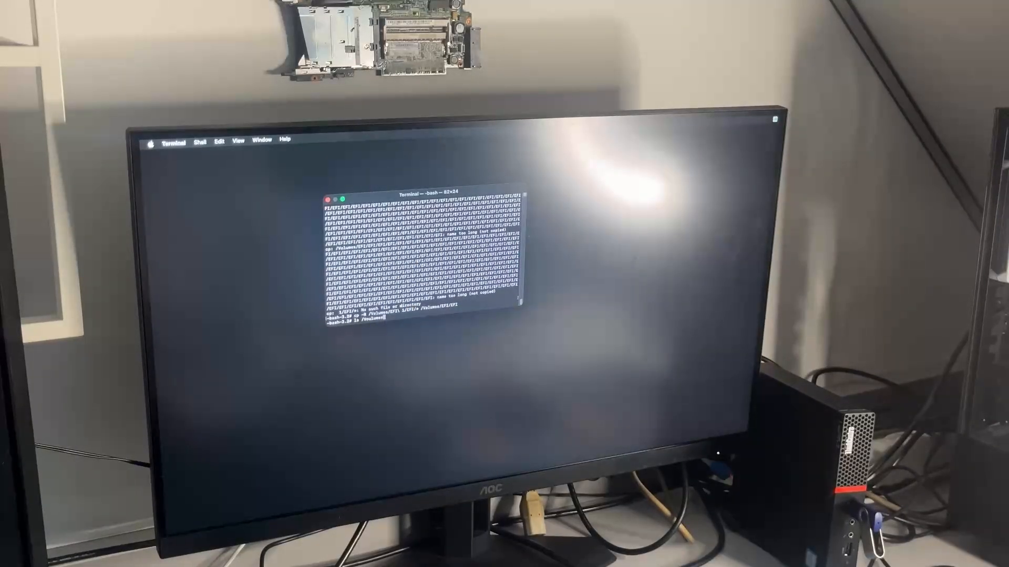
- Run the cp -R EFI copy to /Volumes/EFI, then send a complaint to the chat assistant
key("Return")
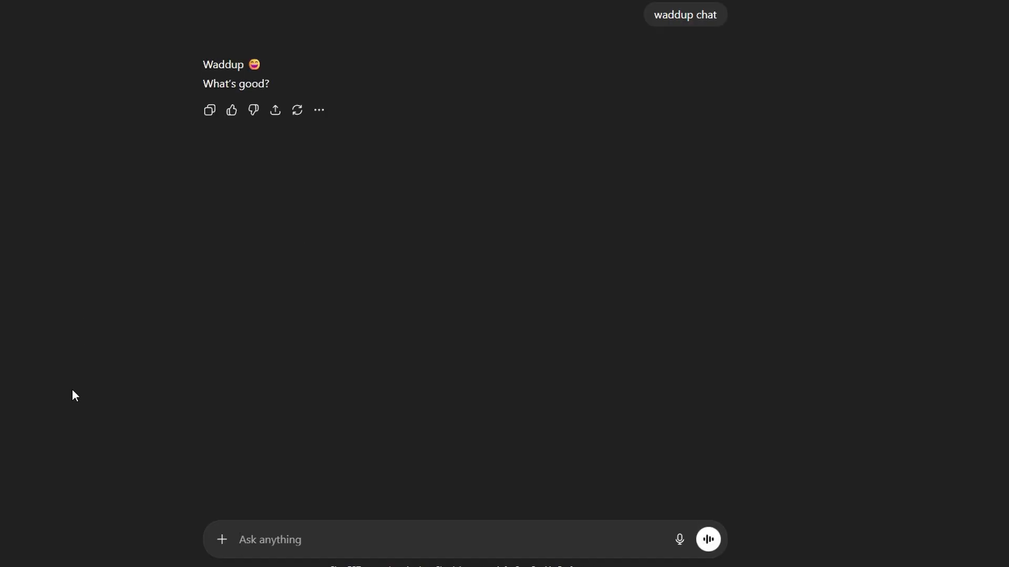
left_click(707, 539)
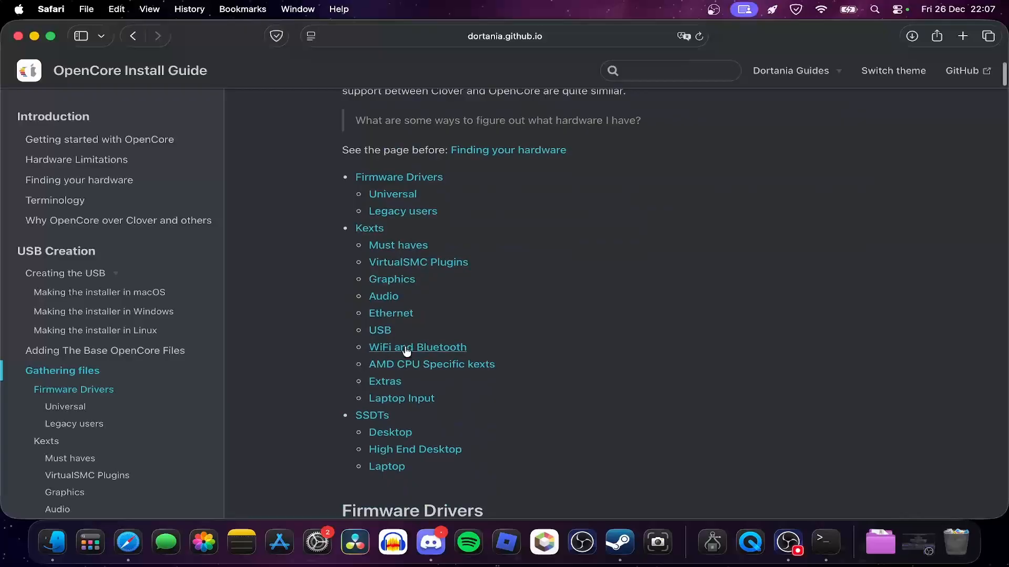
scroll("down", 3)
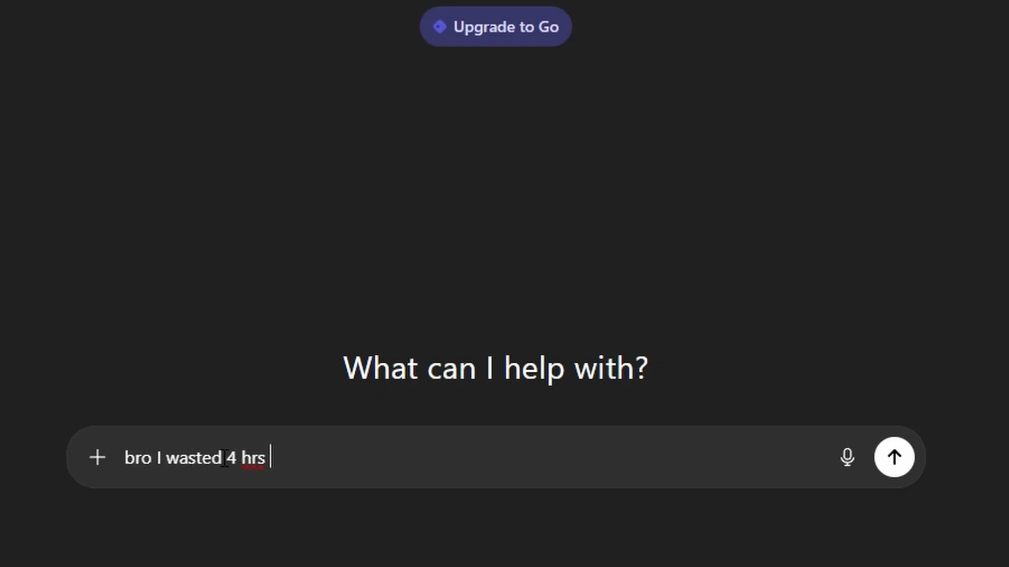
left_click(893, 458)
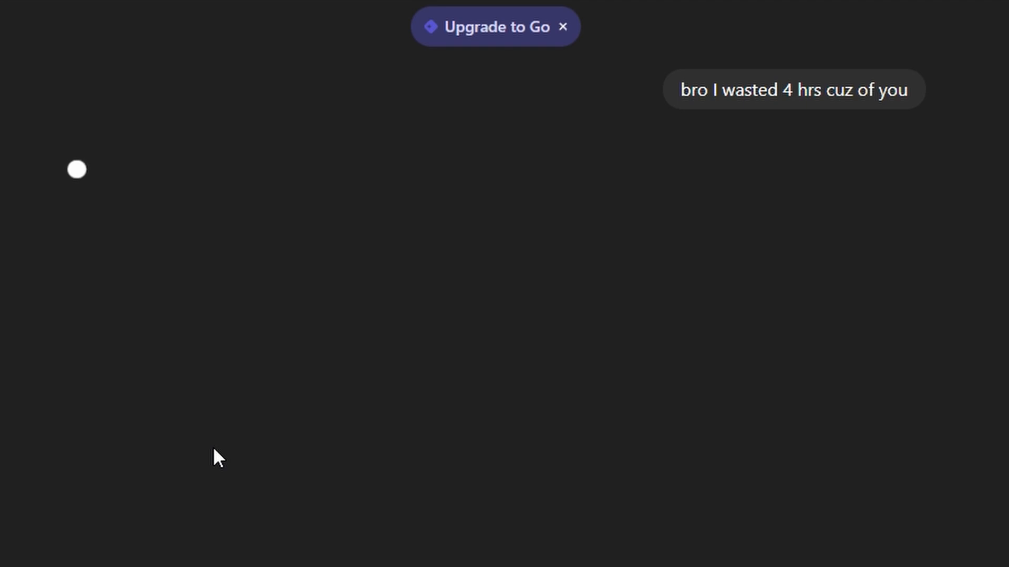